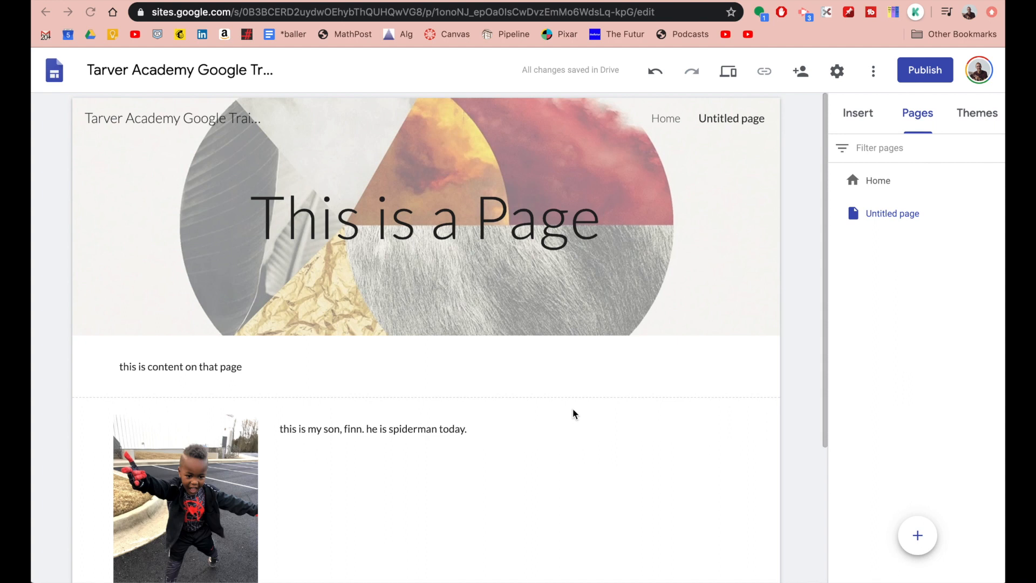
mouse_move(557, 329)
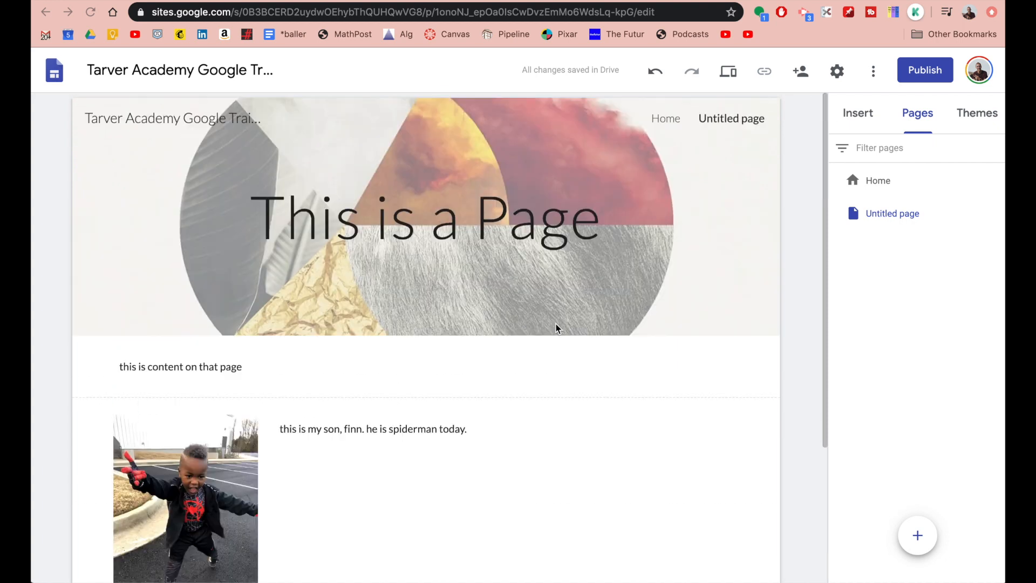
mouse_move(396, 257)
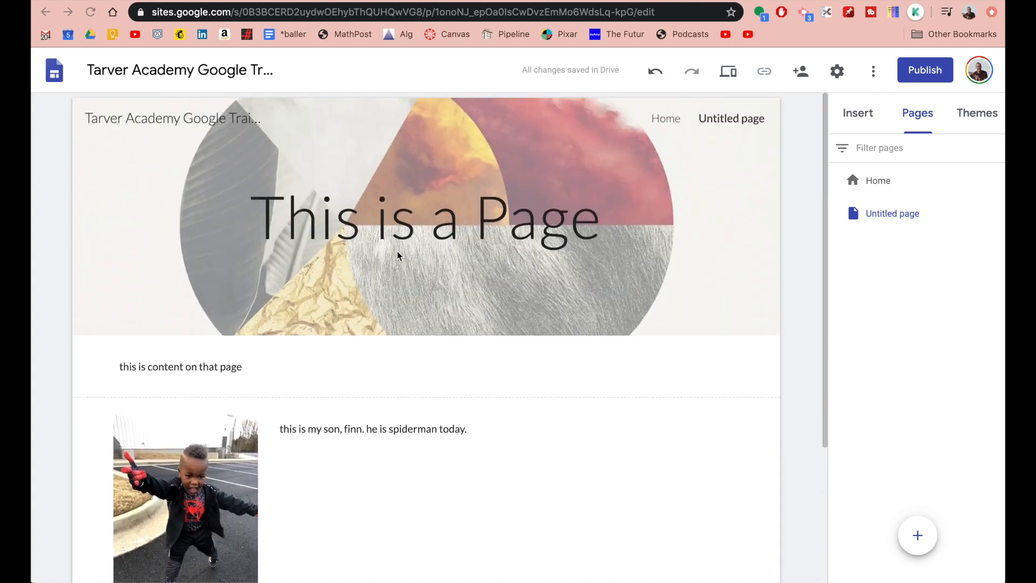
Rename the untitled page to 'Here is a title' in the Pages panel
scroll(down, 3)
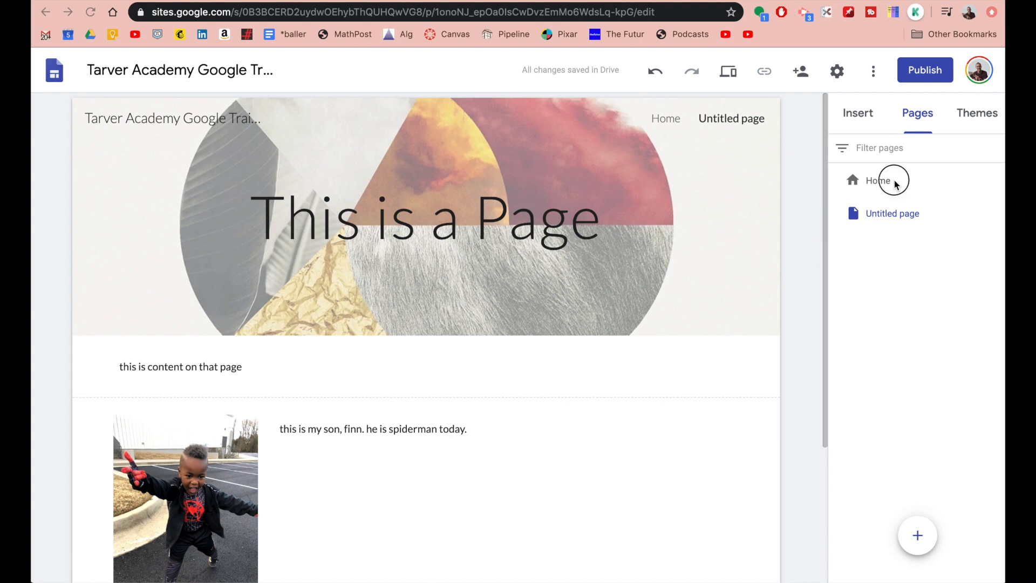
click(878, 180)
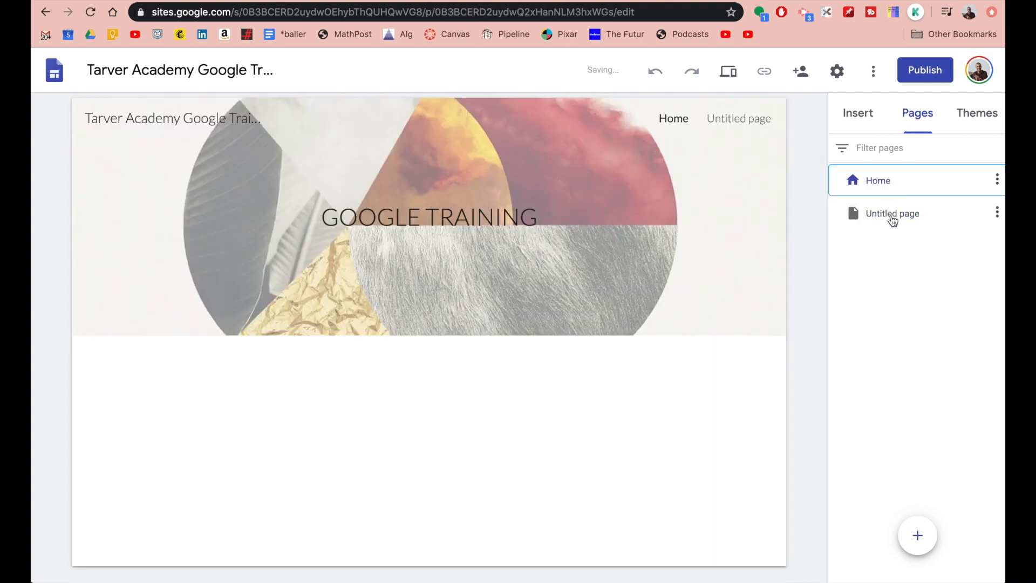
click(893, 213)
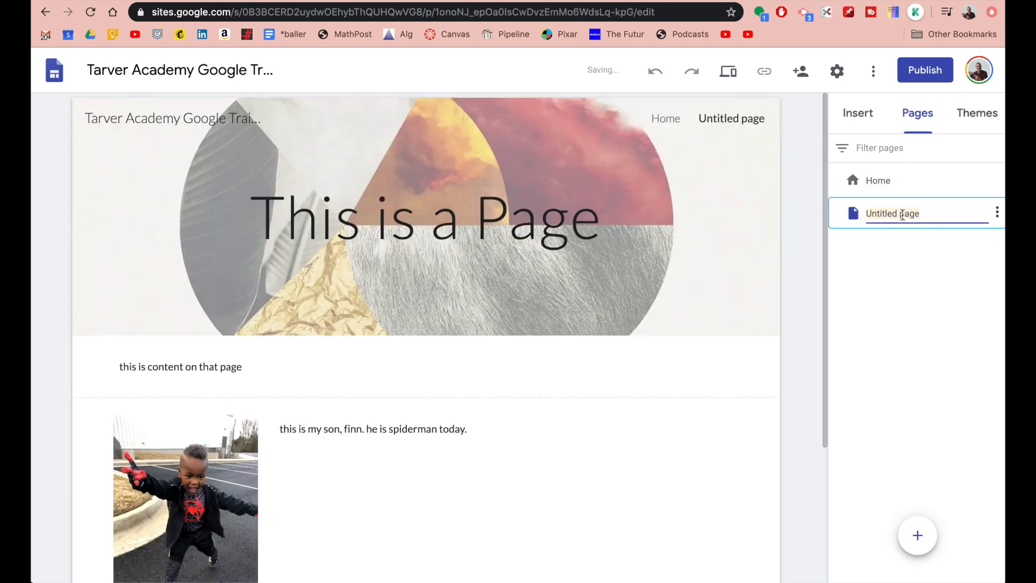
text(Here is a title)
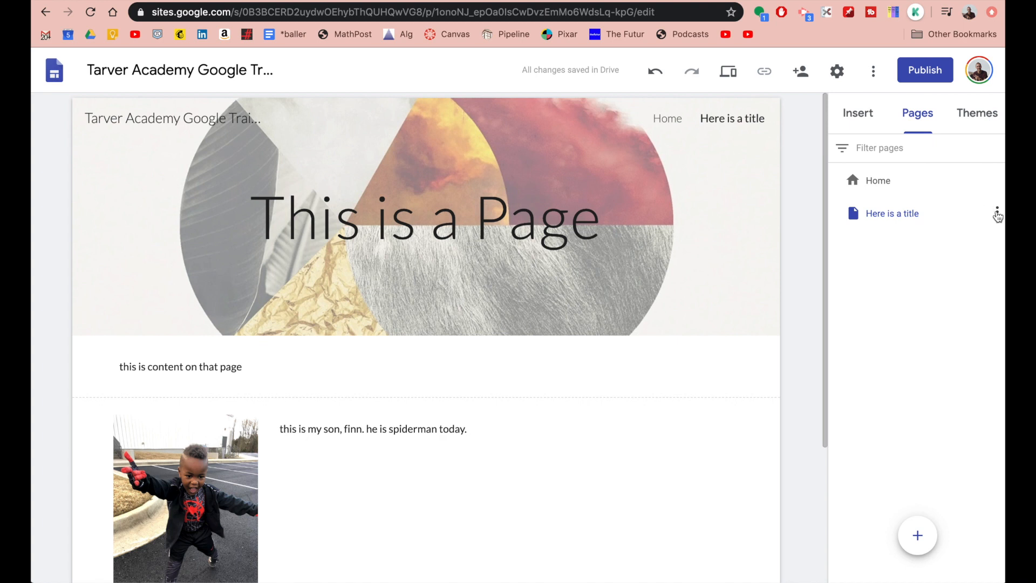
Show the three-dot page options for 'Here is a title', closing and reopening them
click(997, 213)
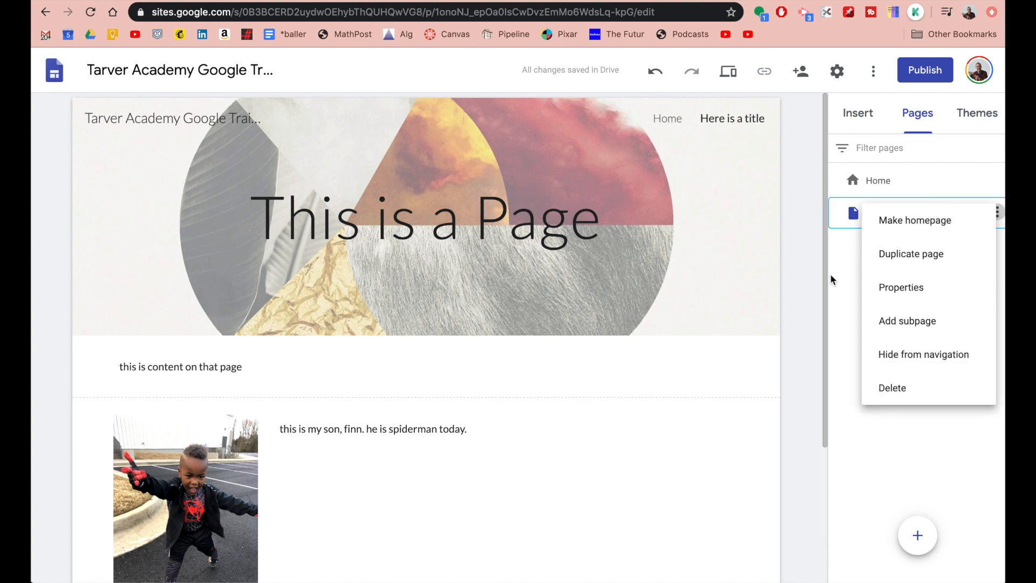
click(921, 287)
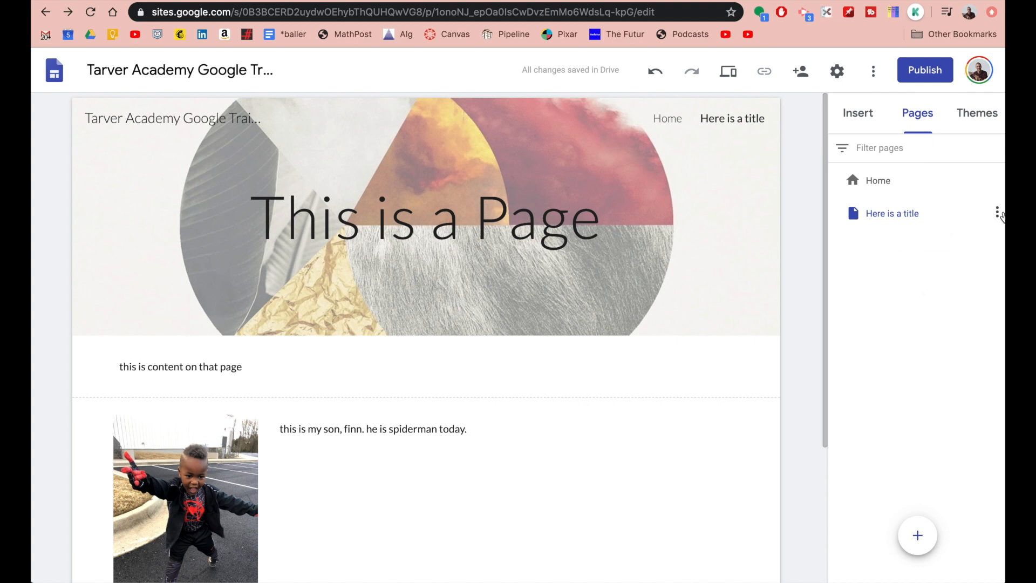
click(996, 213)
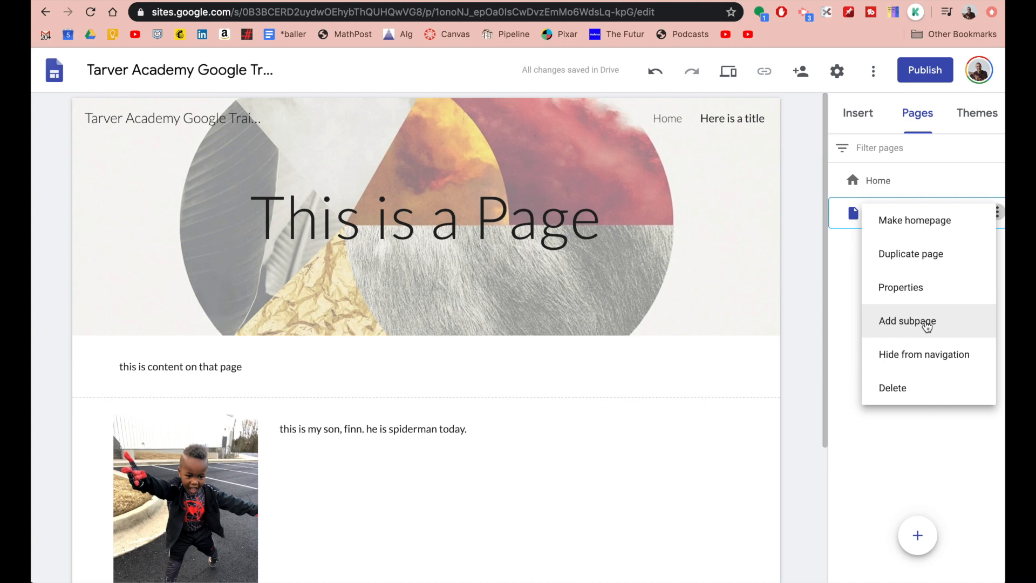
Create a subpage named 'This is a subpage' under 'Here is a title'
click(908, 321)
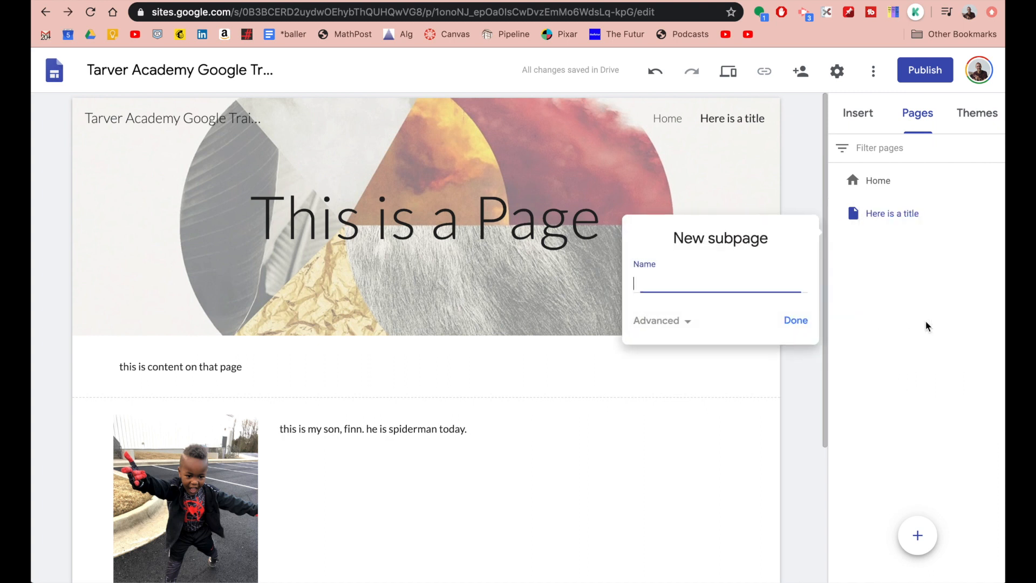
text(This is a subpa)
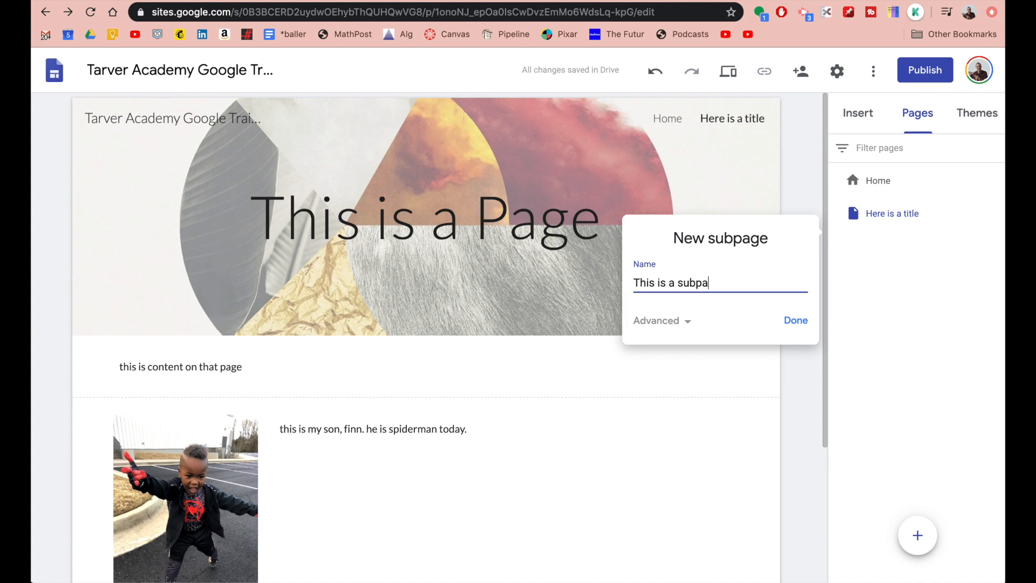
click(796, 320)
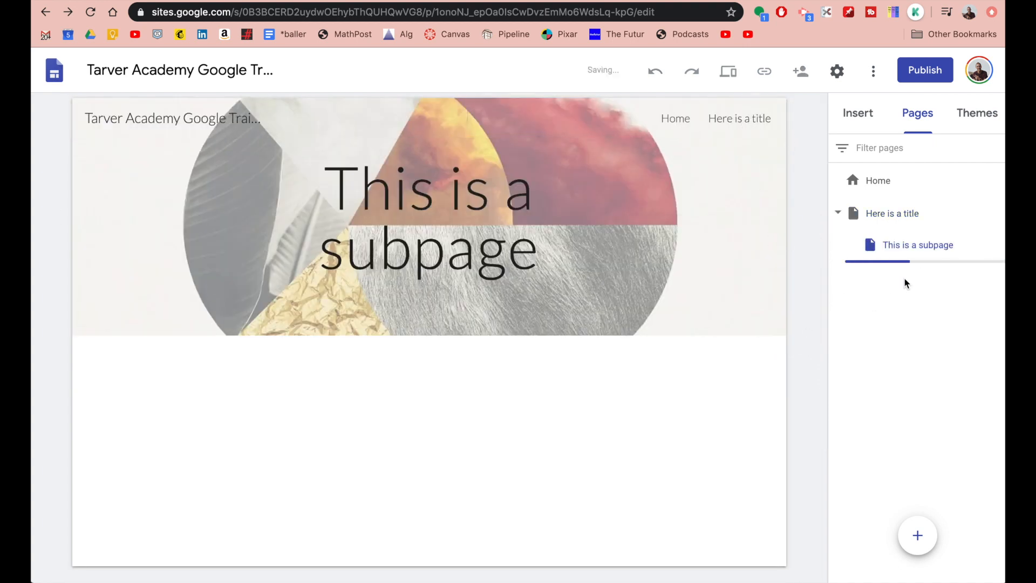
Set the subpage's banner heading to 'more info' and return to 'Here is a title'
click(427, 192)
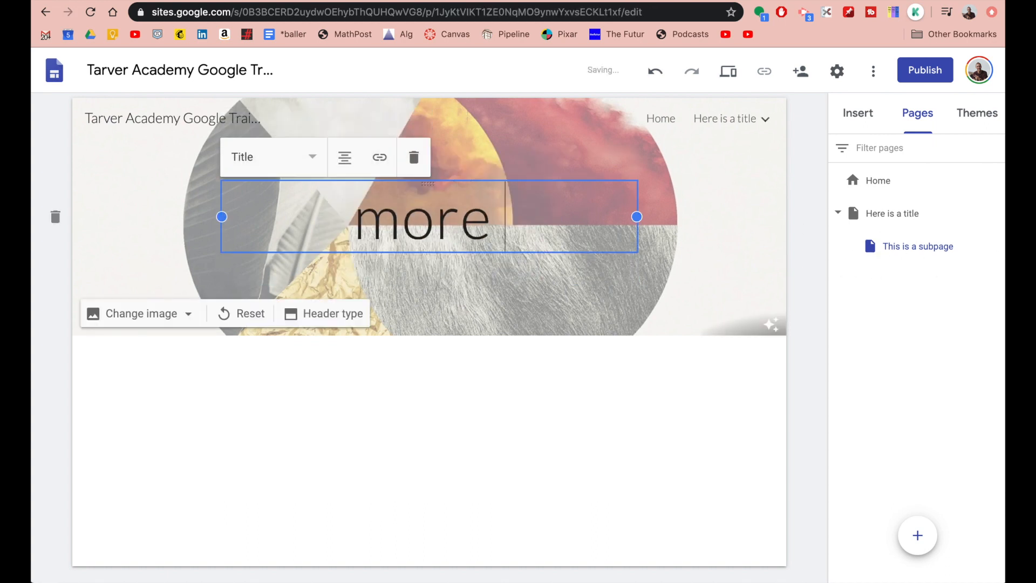
text(in)
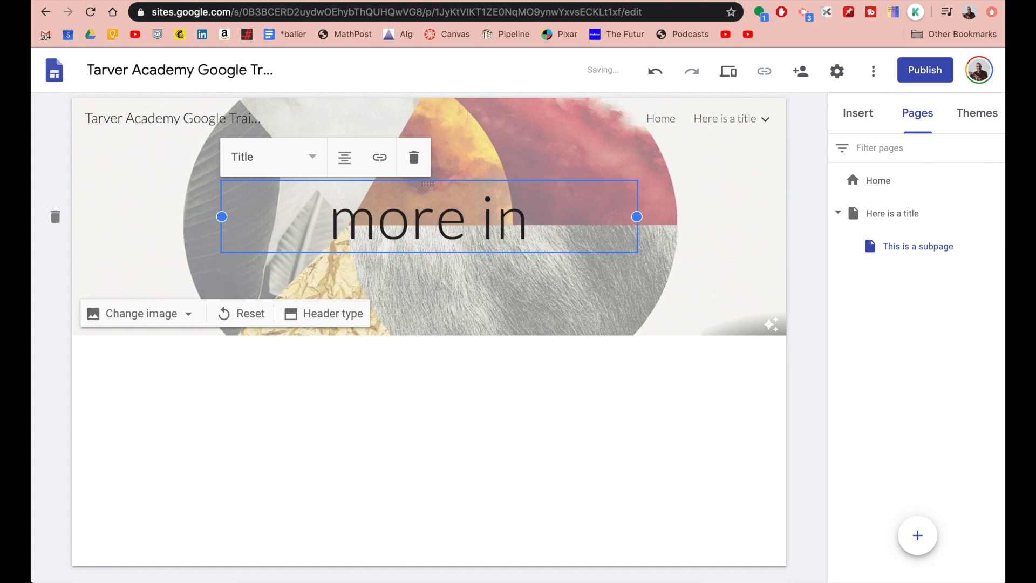
text(fo)
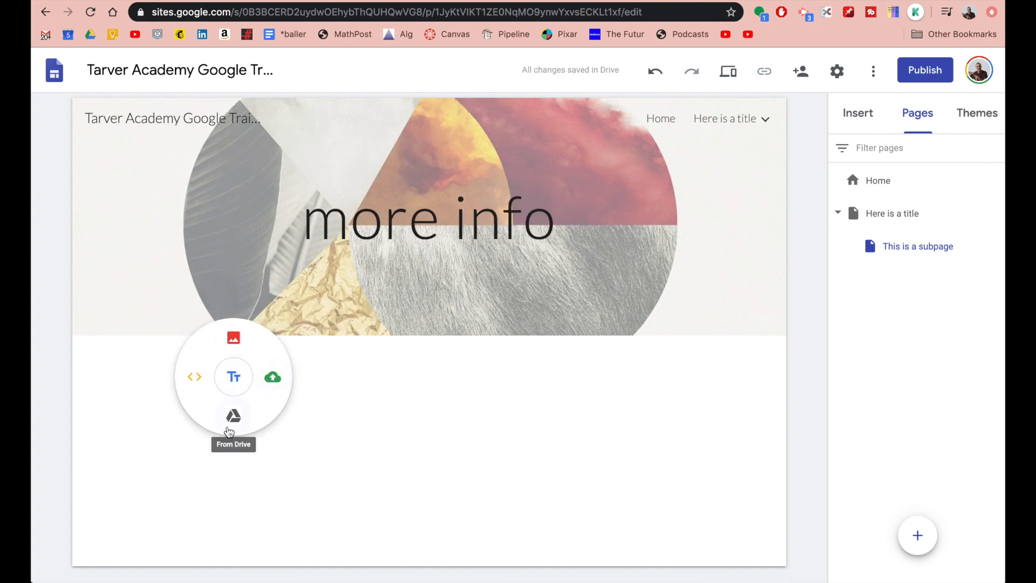
click(233, 376)
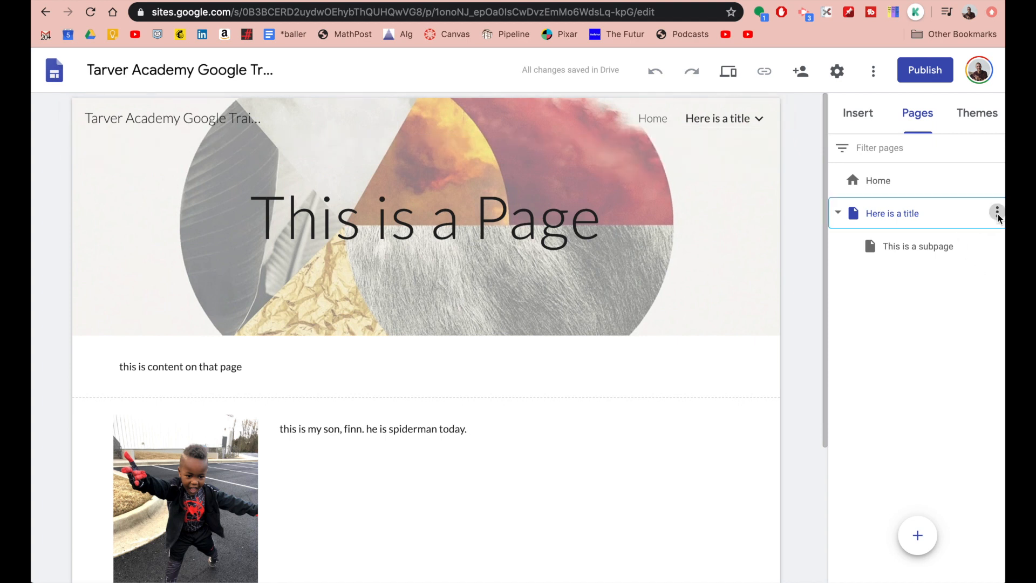
Create a second subpage named 'as many' under 'Here is a title'
click(995, 212)
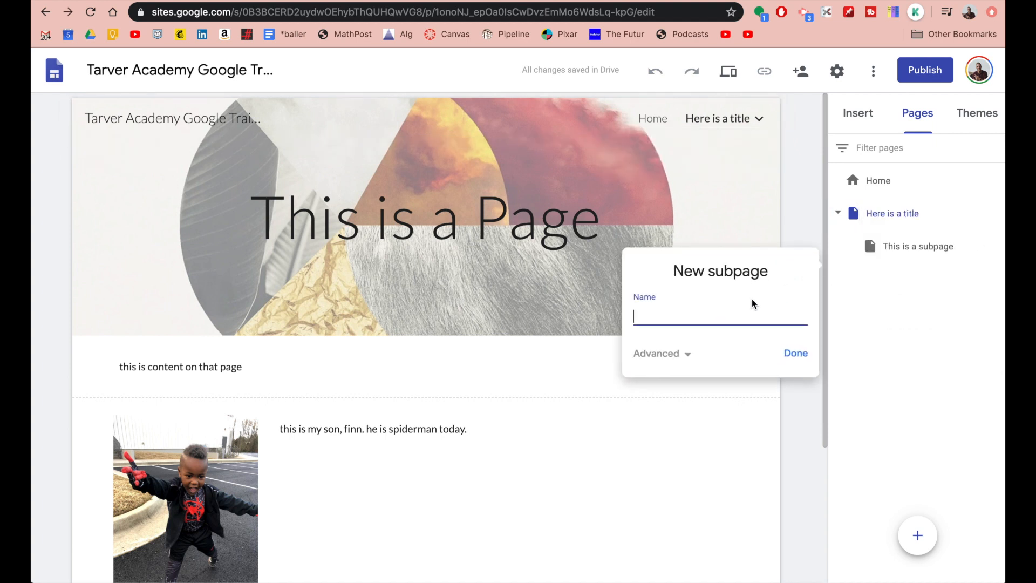
text(as many)
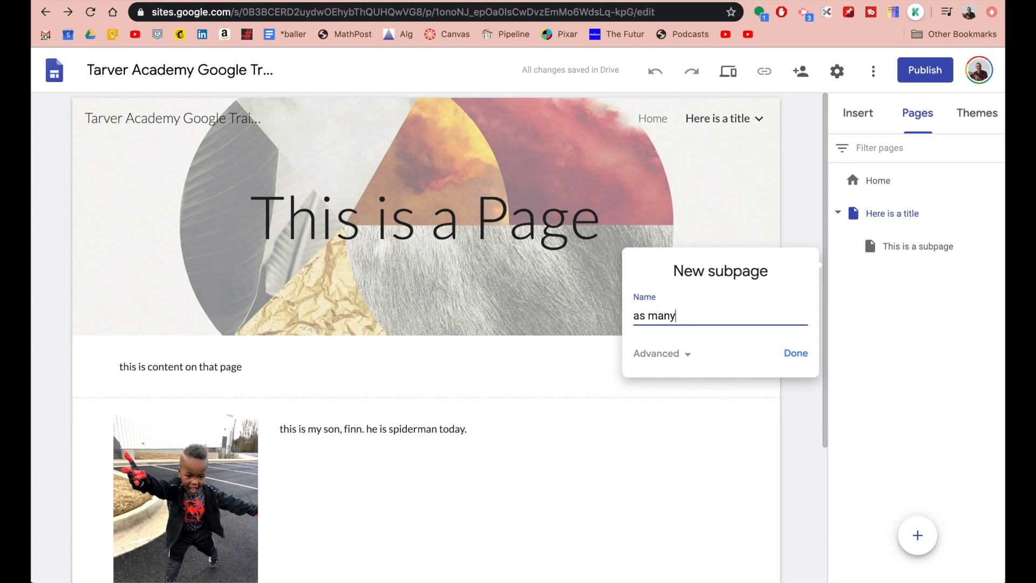
click(795, 353)
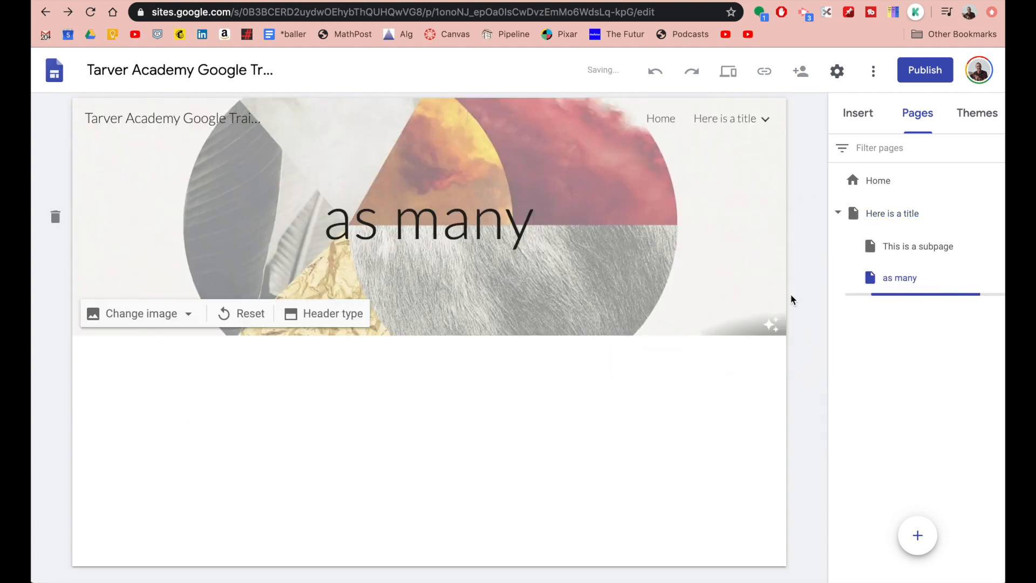
mouse_move(672, 298)
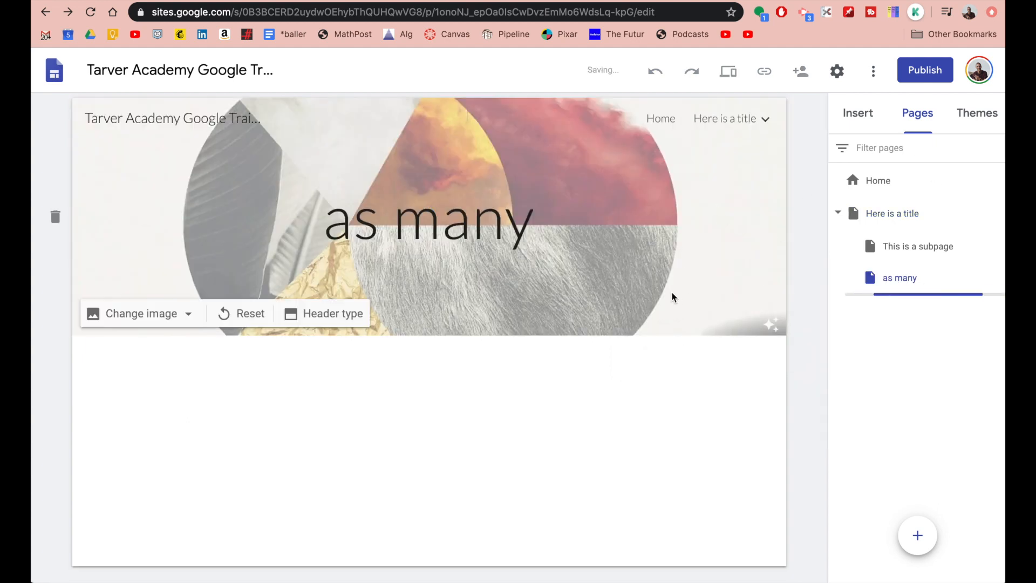